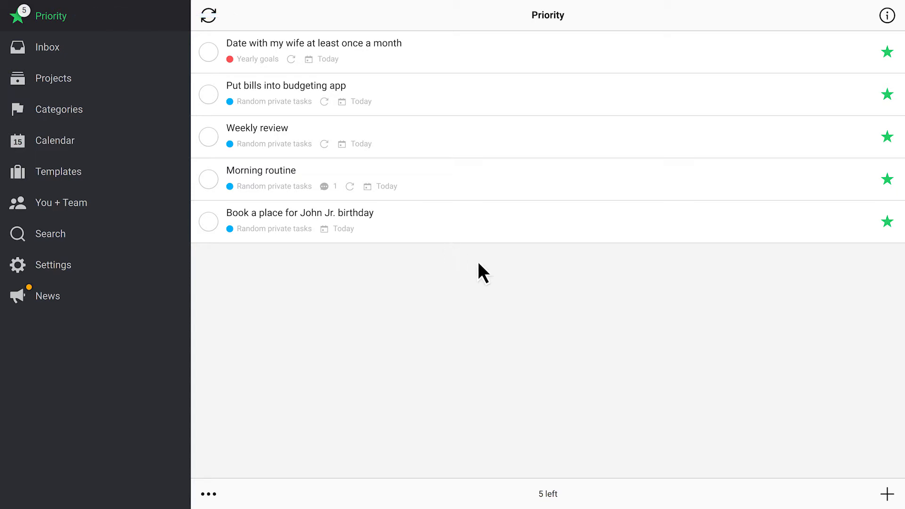
mouse_move(842, 474)
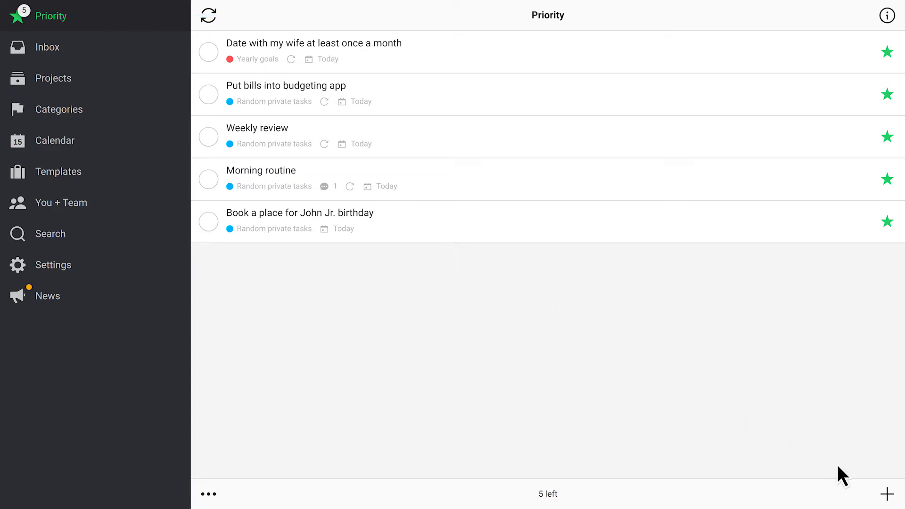
Add the task 'Call Jenny after work' from the Priority list
left_click(888, 494)
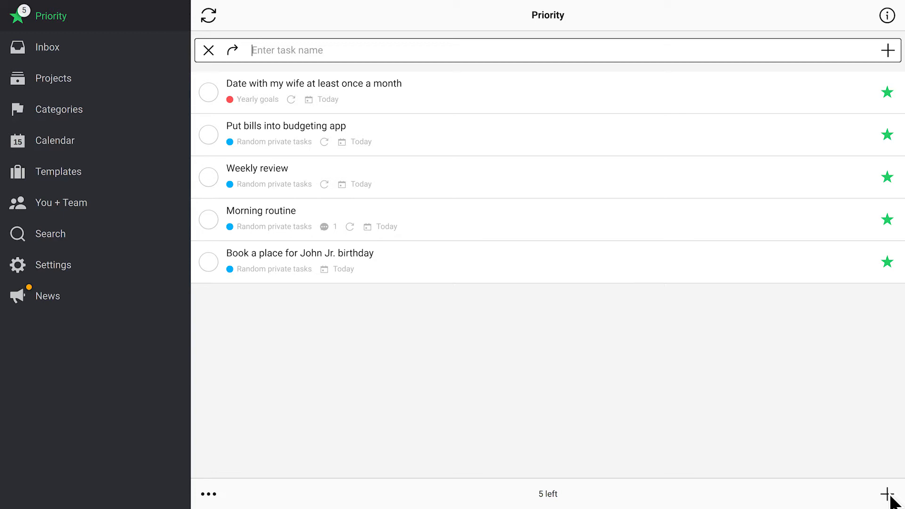
type("Call Jenny after work")
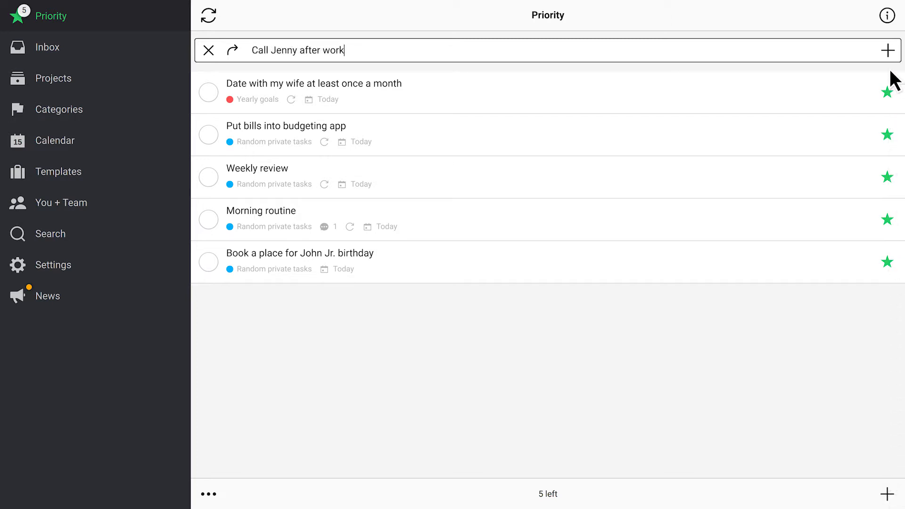
left_click(888, 50)
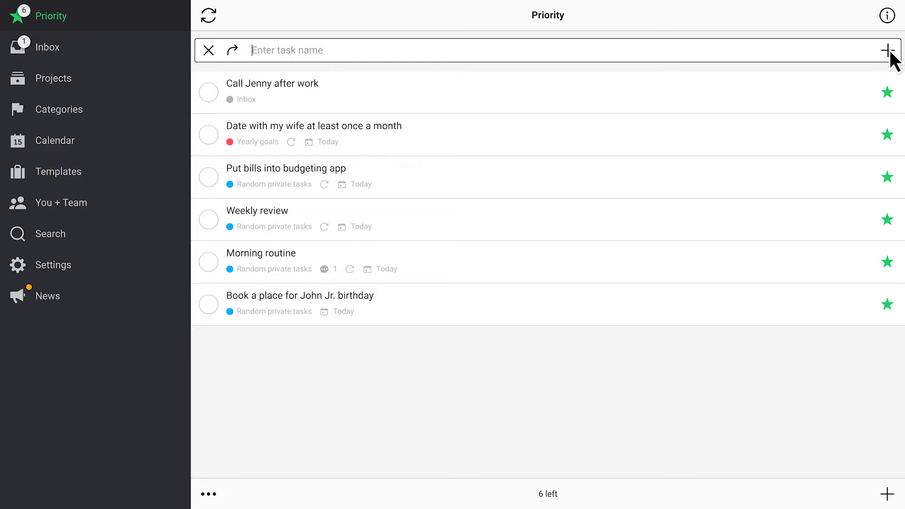
mouse_move(114, 90)
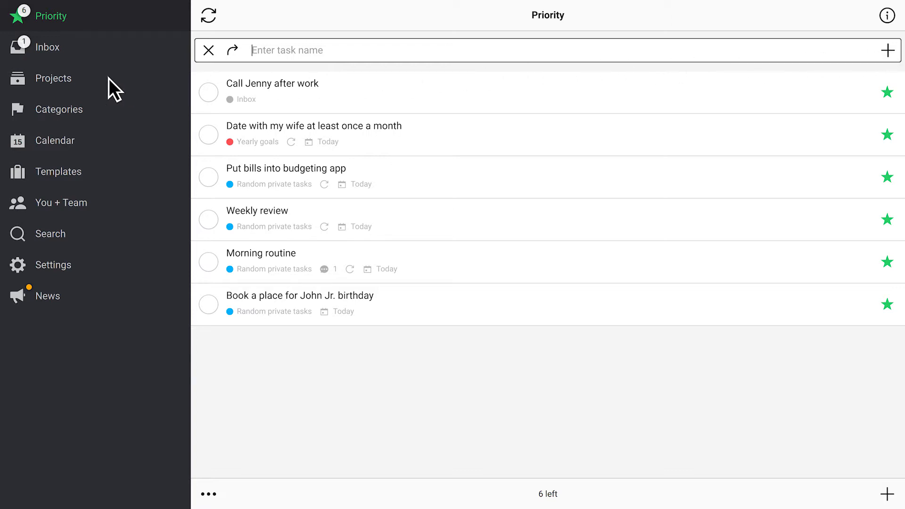
Add 'Yearly car inspection' to the Random private tasks project
left_click(55, 78)
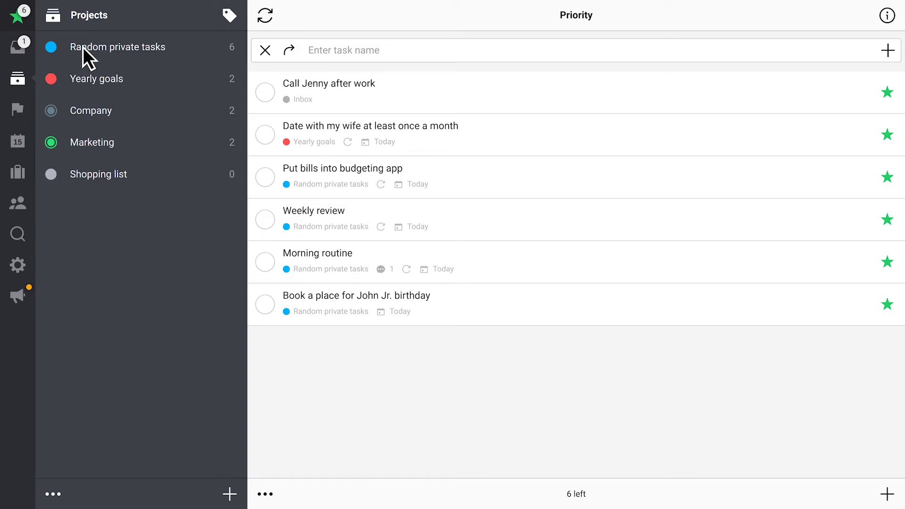
left_click(118, 48)
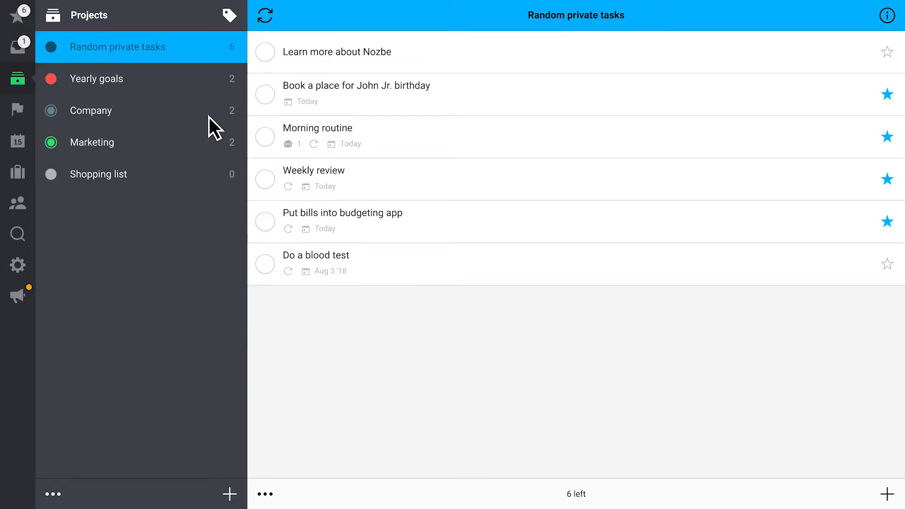
left_click(888, 493)
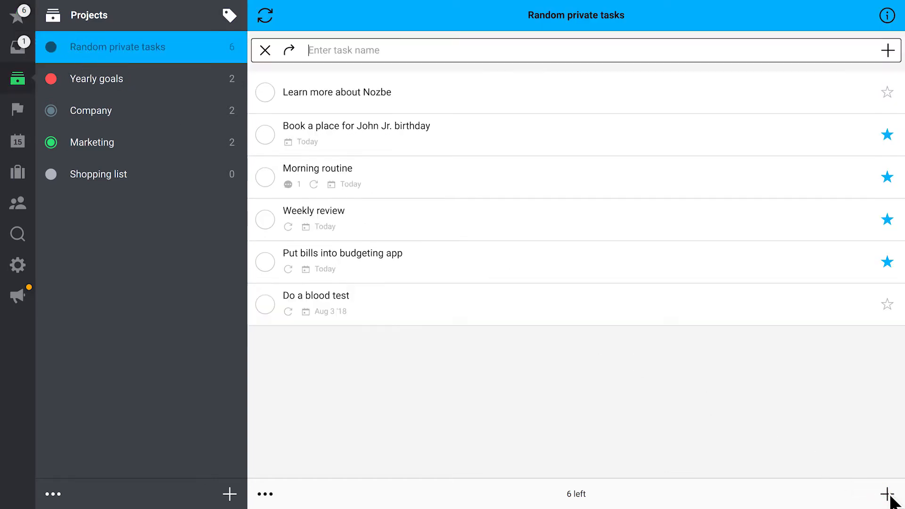
type("Yearly car inspection")
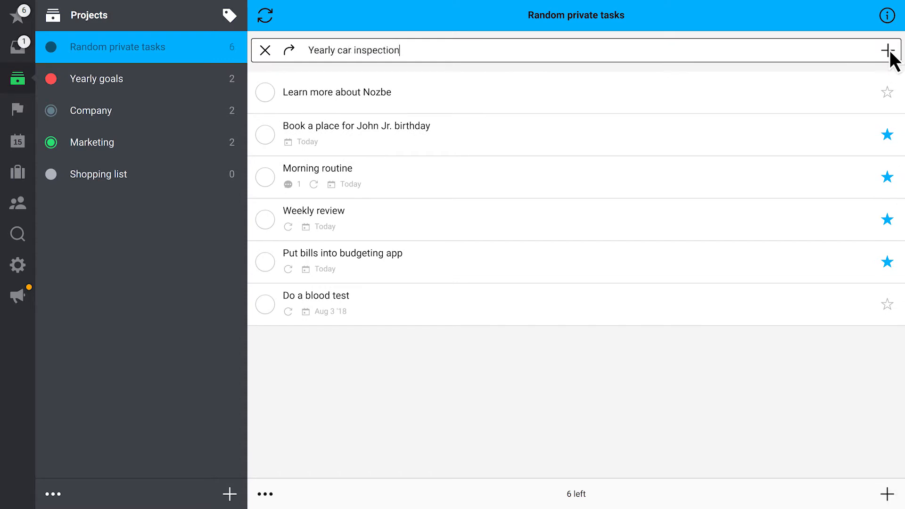
left_click(891, 50)
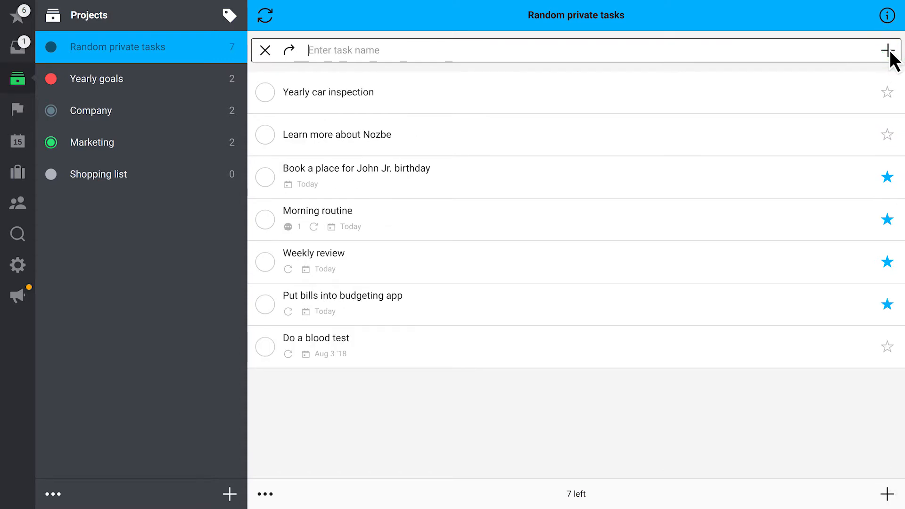
mouse_move(829, 60)
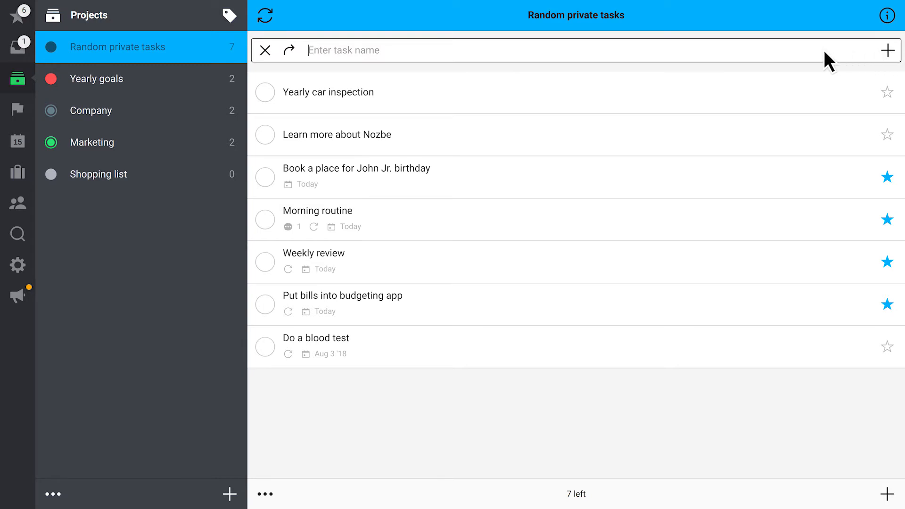
mouse_move(362, 59)
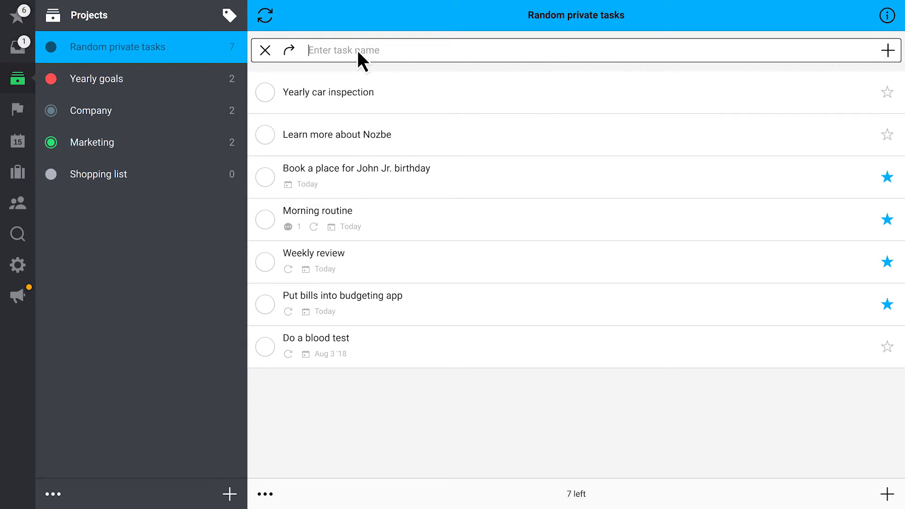
mouse_move(291, 61)
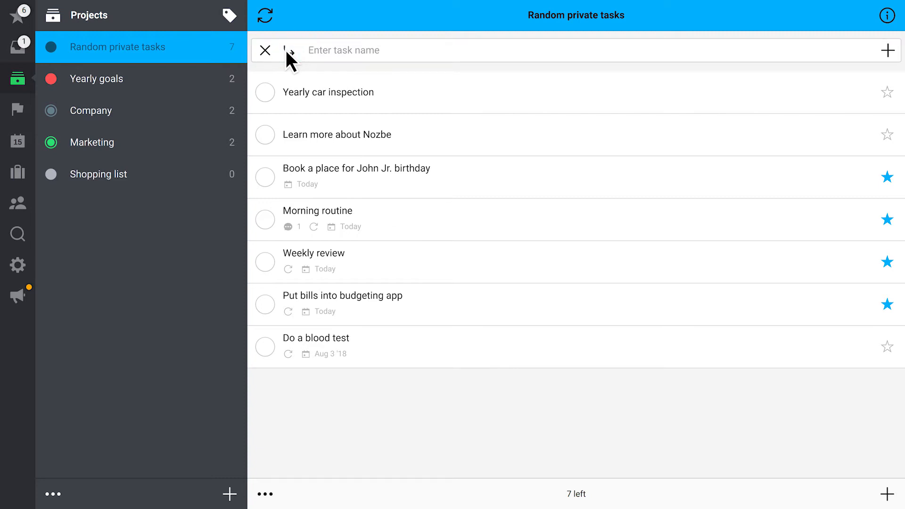
Enter 'Find a gift for Dad's birthday' in the quick-add bar
type("Find a gift for Dad's birthday")
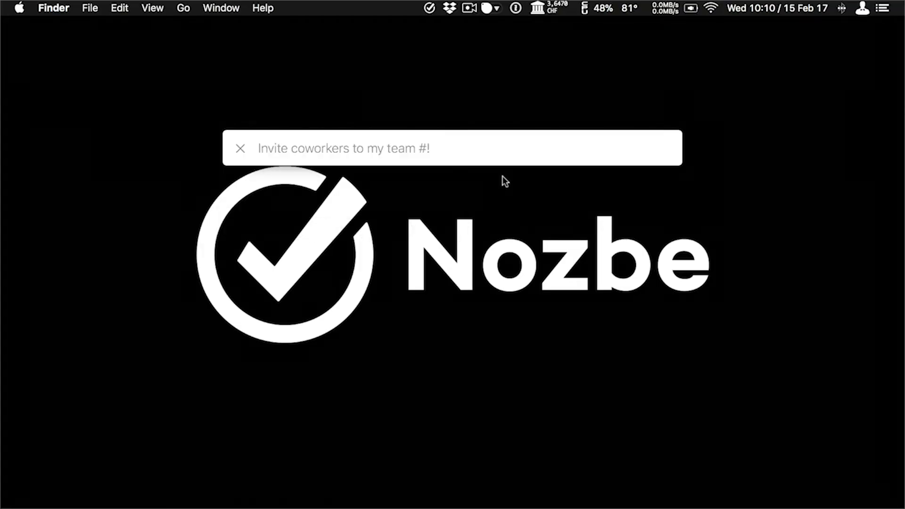
Enter 'Ask John about the upcoming conference' and bring up Quick Add (Shift+Cmd+T)
type("Ask John")
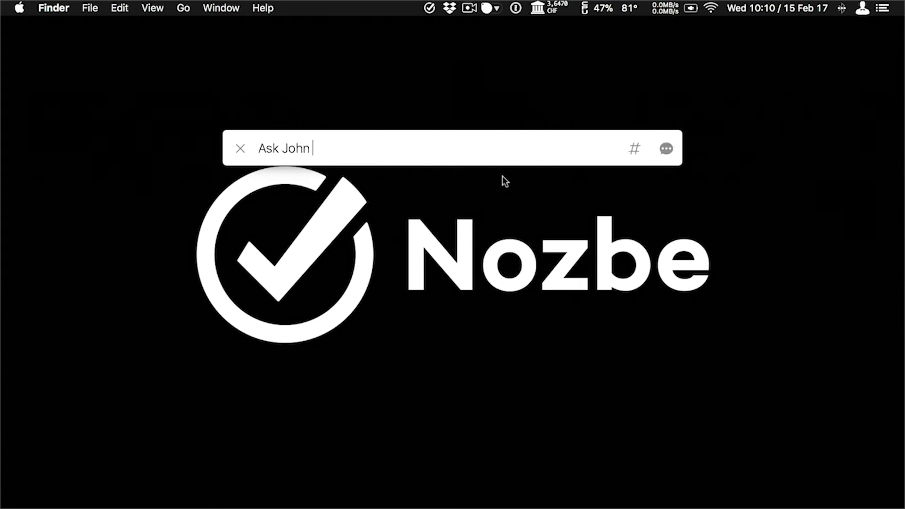
type("about the upcoming conference")
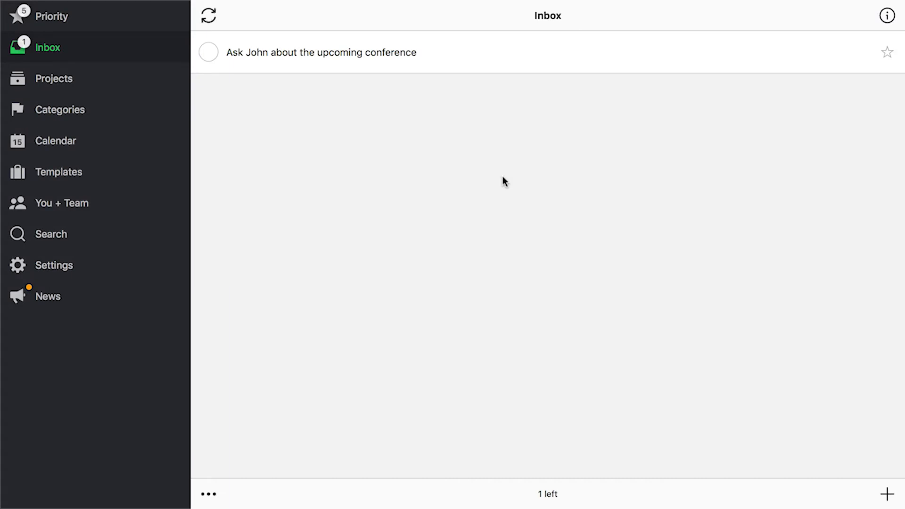
key("shift+cmd+t")
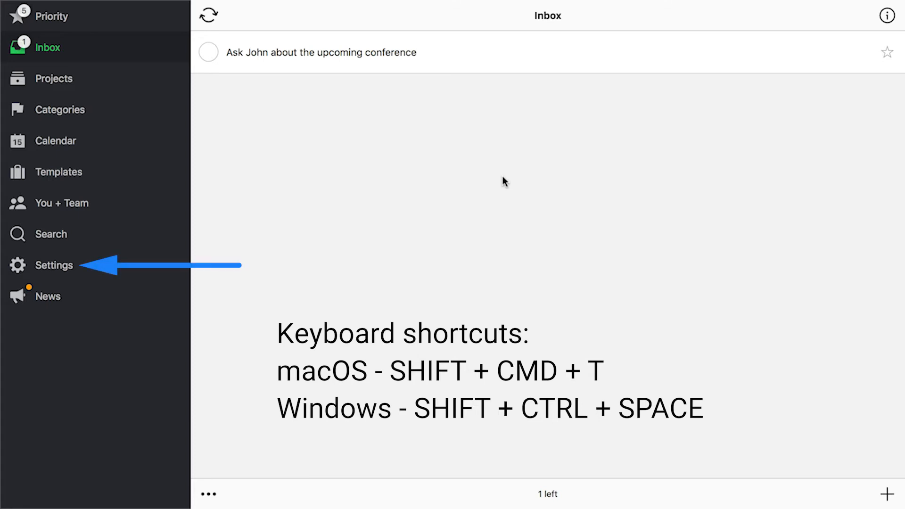
key("shift+cmd+t")
type("Call Jenny after work")
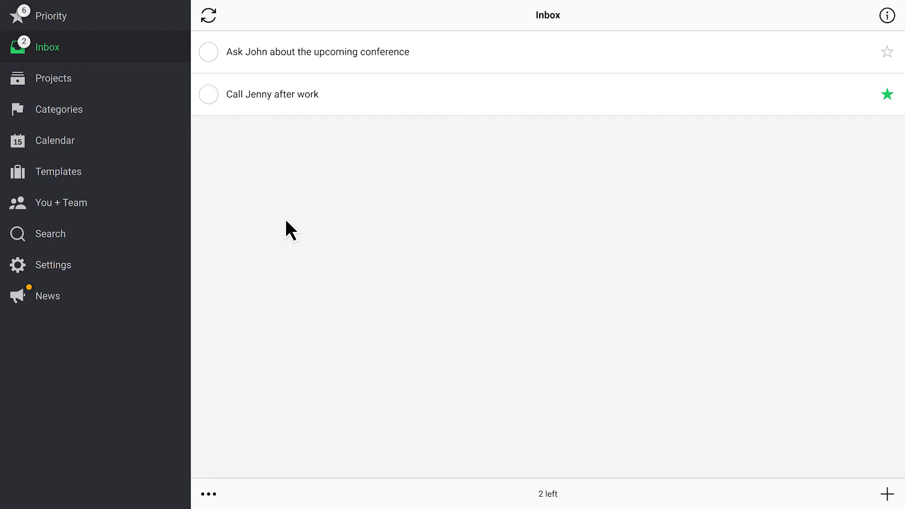
mouse_move(279, 233)
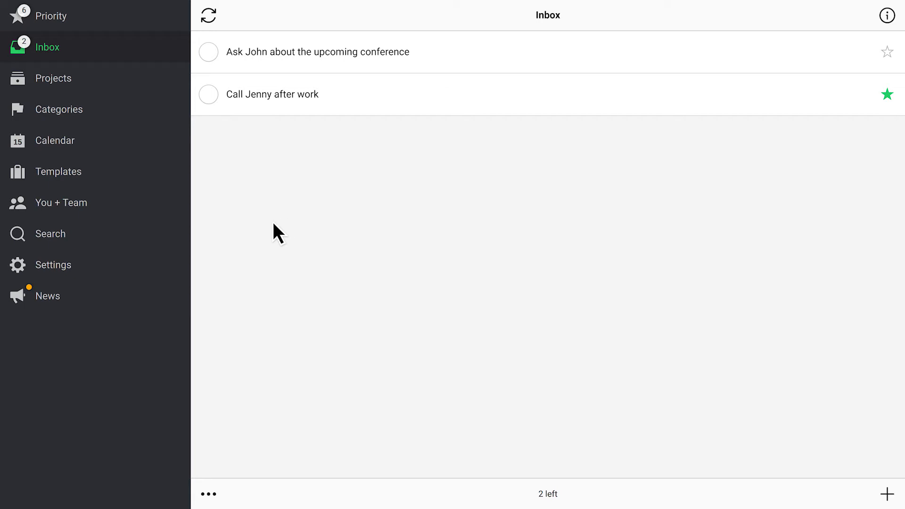
mouse_move(86, 278)
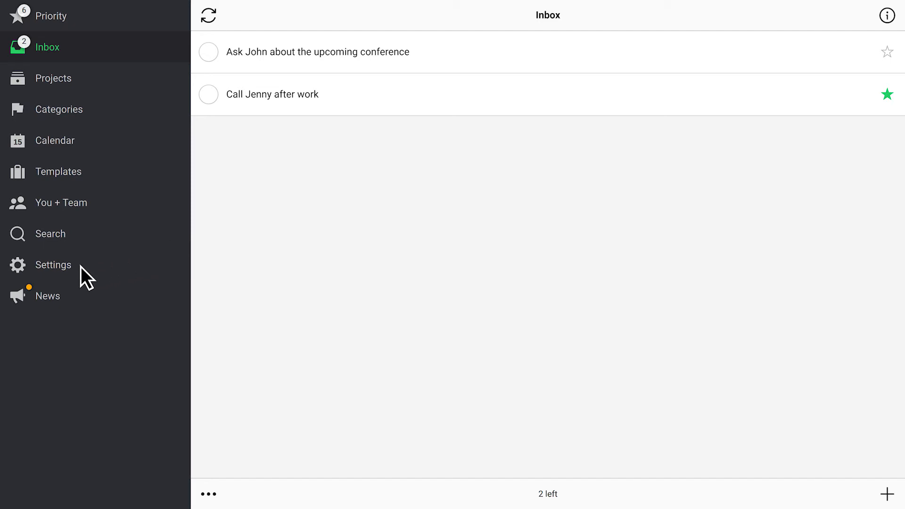
Show the settings panel next to the Inbox tasks
left_click(53, 264)
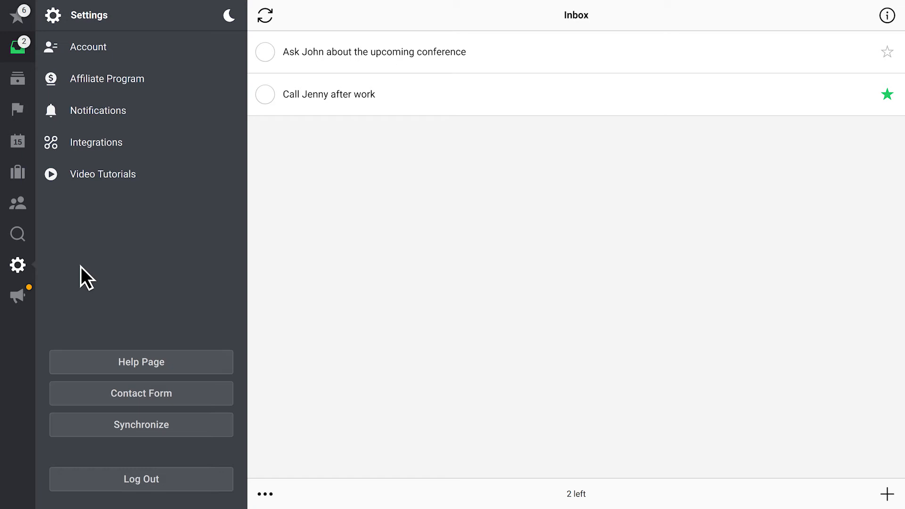
mouse_move(117, 204)
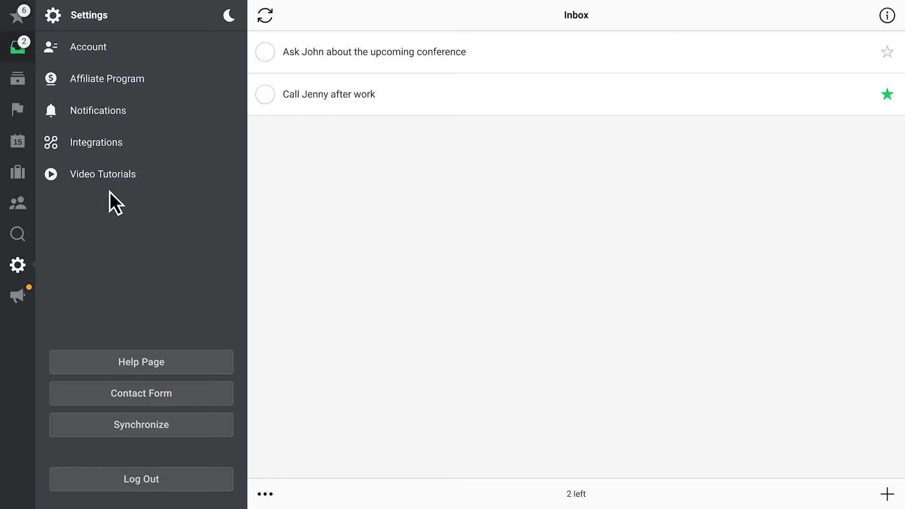
left_click(96, 142)
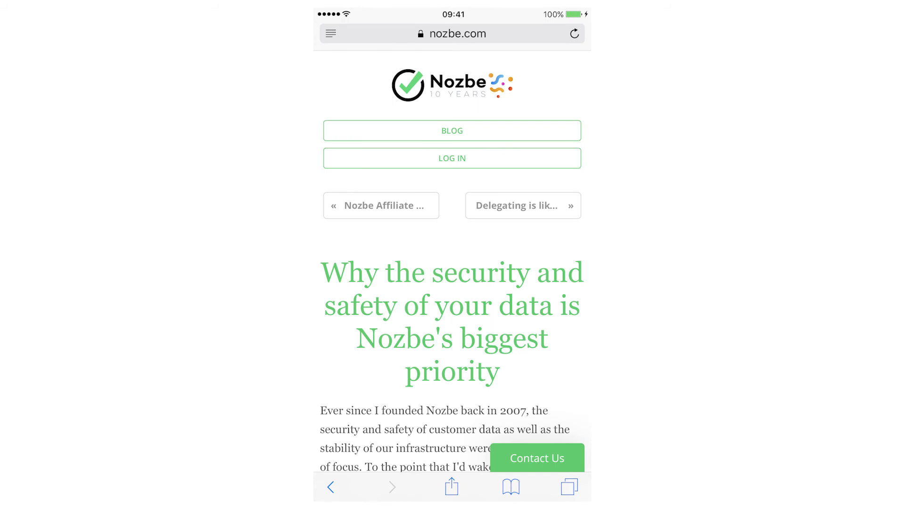
Share the Nozbe data-security blog post from Safari to Nozbe
left_click(451, 486)
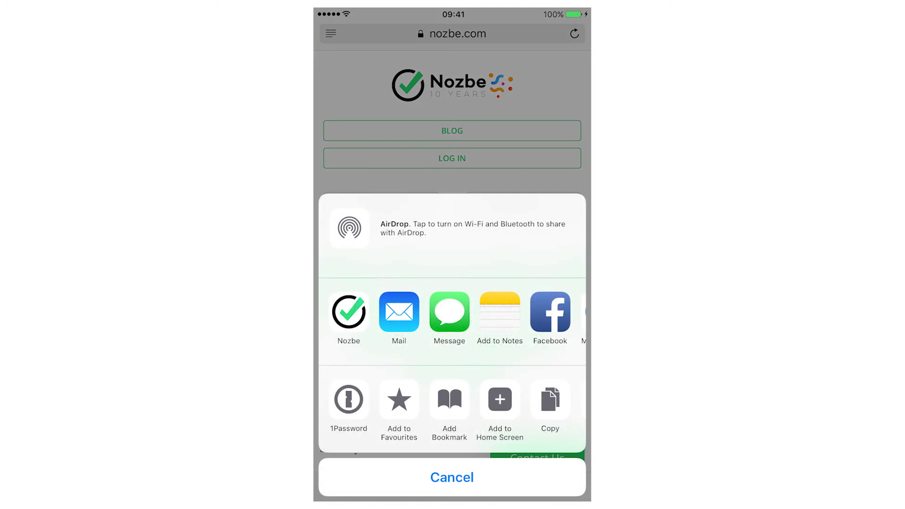
left_click(348, 313)
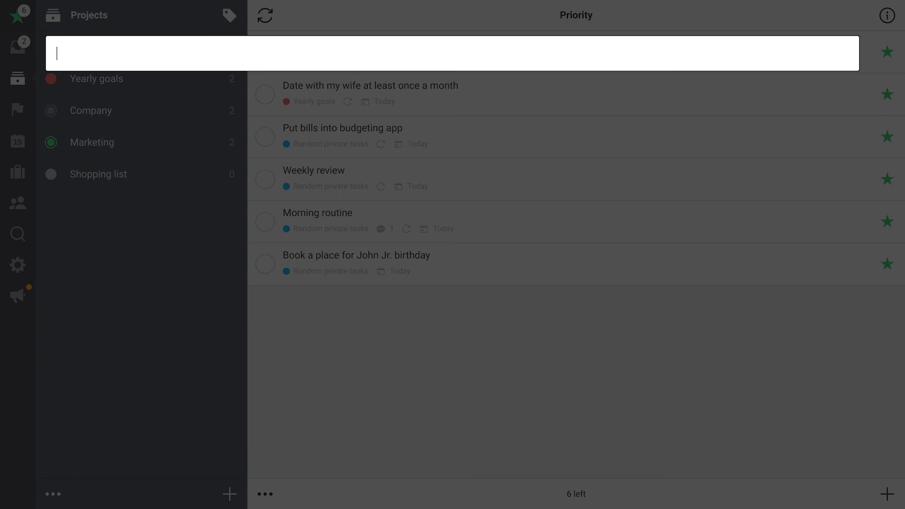
Add 'Send our old clothes to charity organization' to Random private tasks, due Tomorrow, with comment 'John knows some of them'
type("Send our old clothes to charity organization")
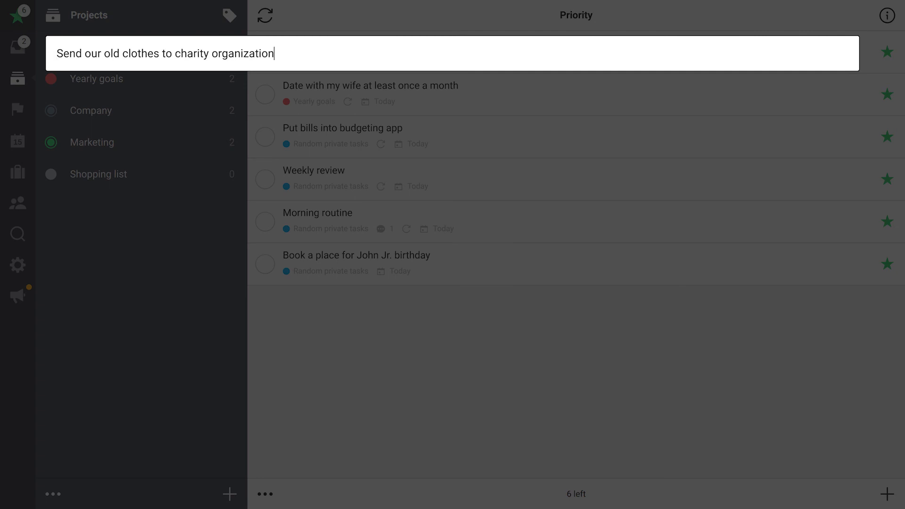
type("#Rand")
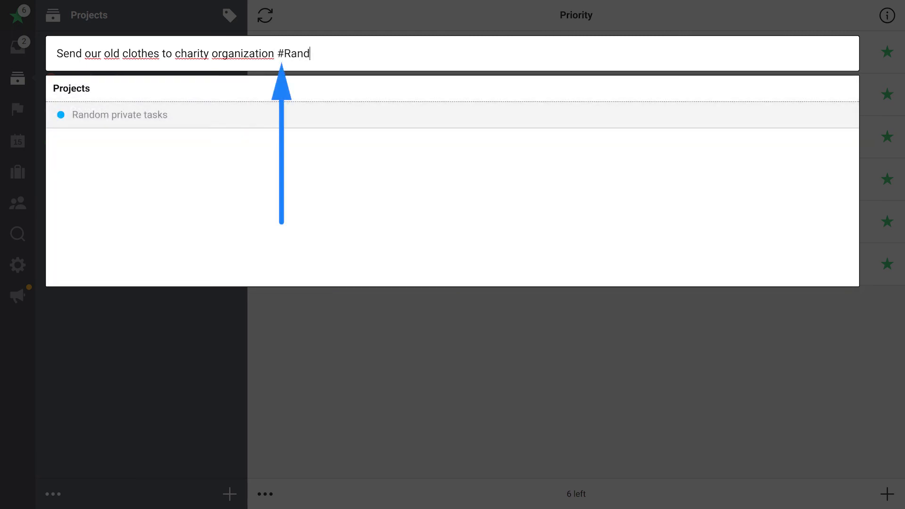
left_click(116, 114)
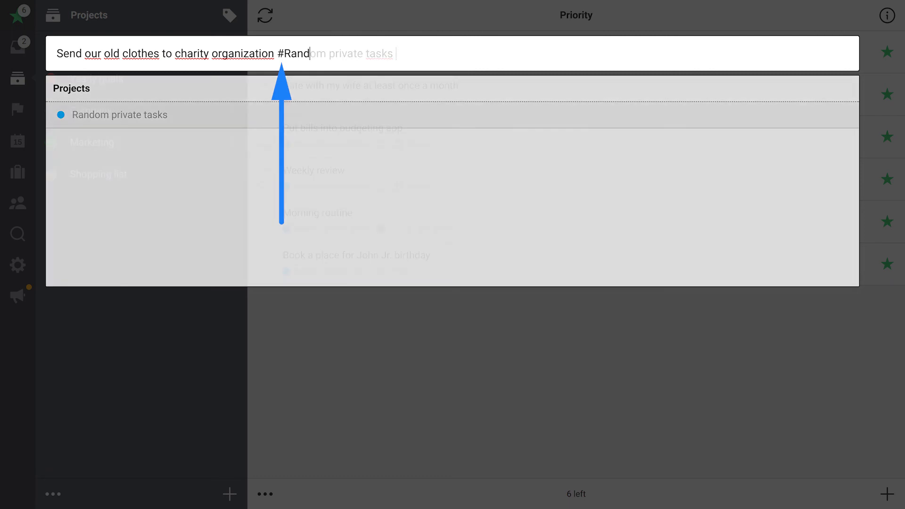
left_click(120, 114)
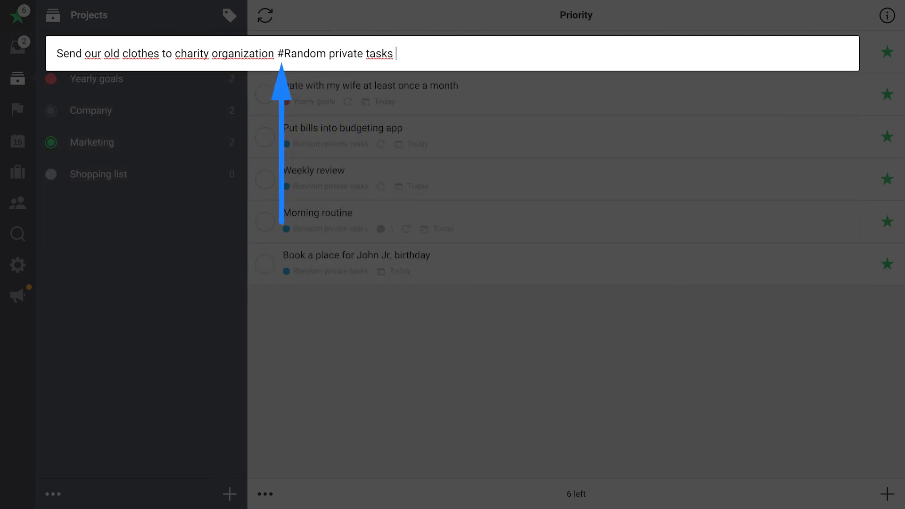
type("#Tomorrow ##John knows some of them")
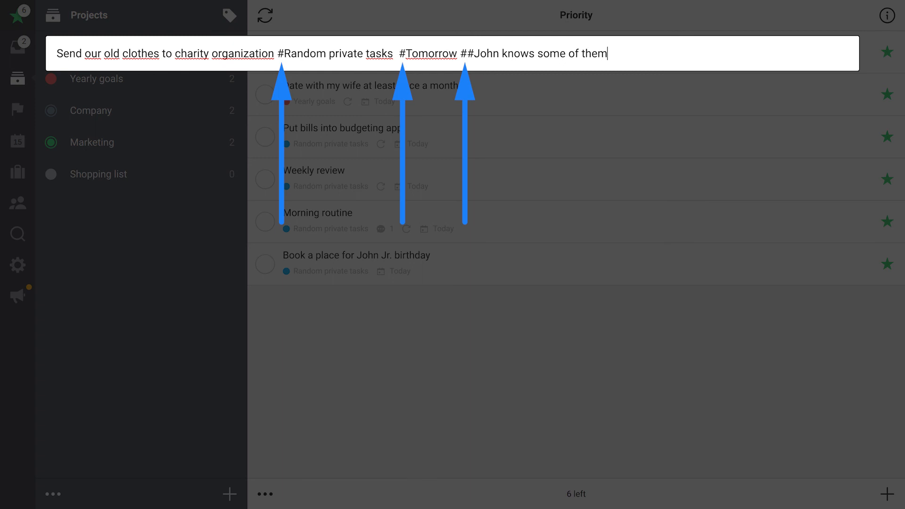
key("Enter")
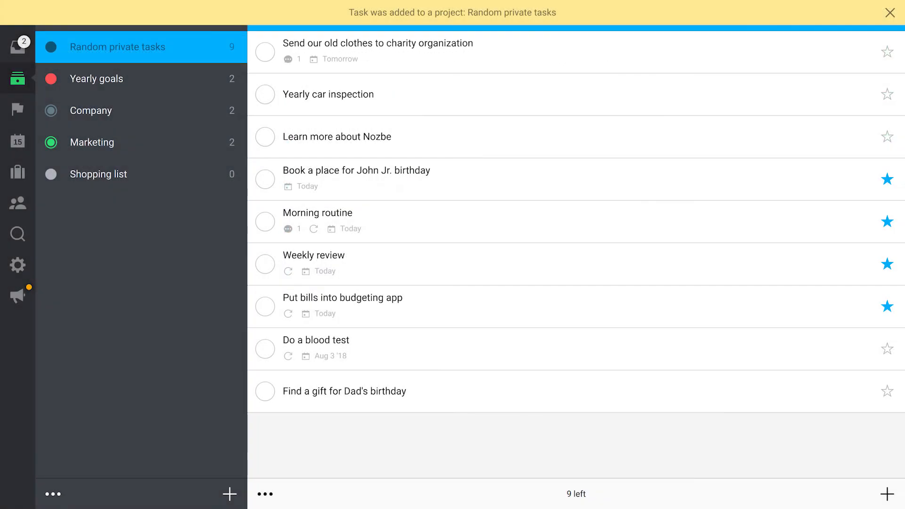
left_click(889, 12)
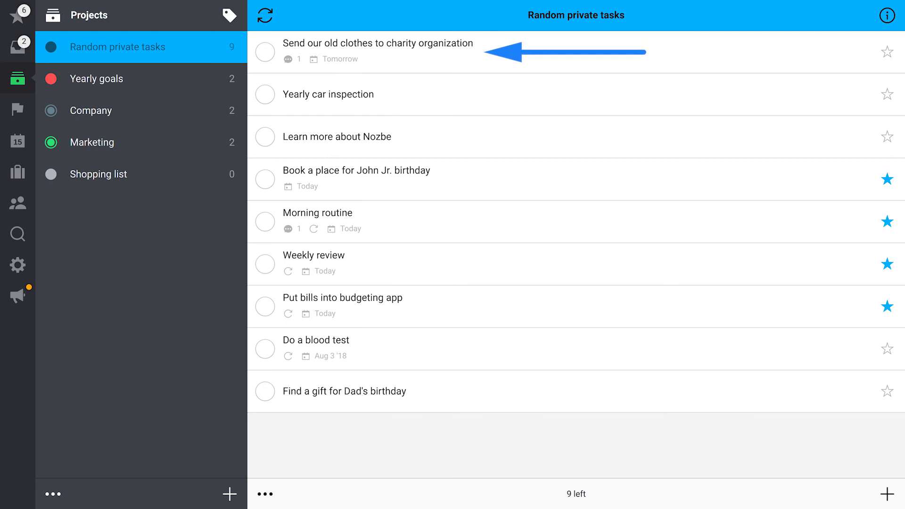